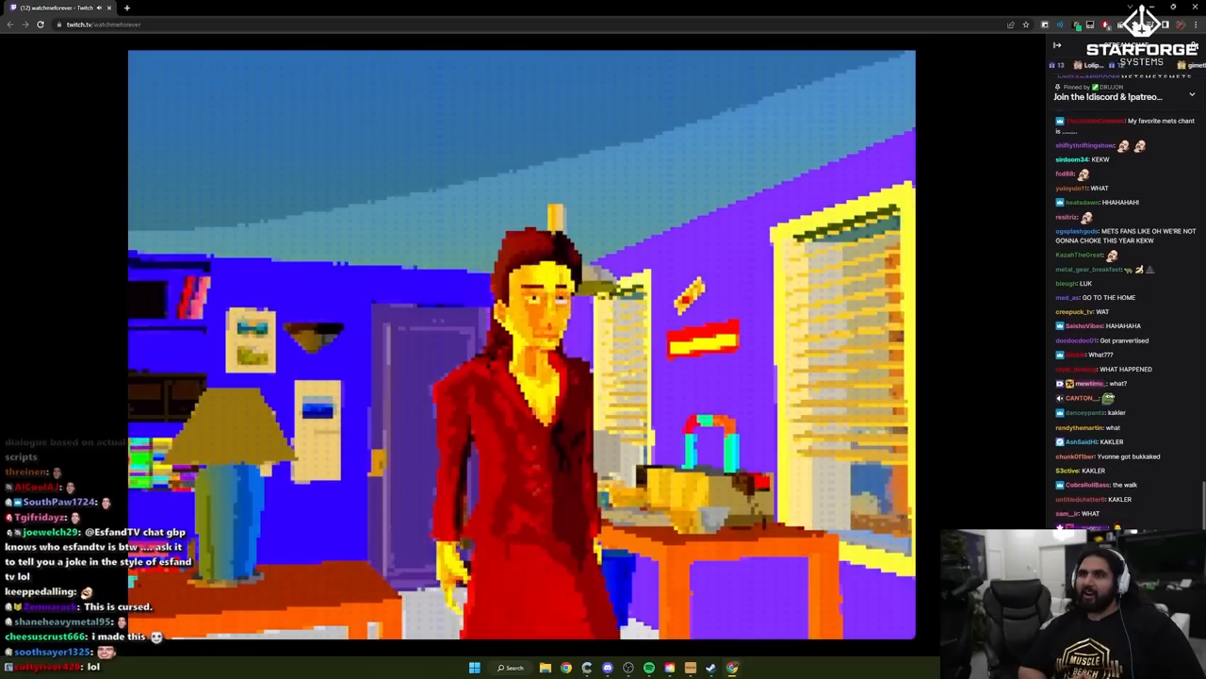
{"action": "left_click", "coordinate": [179, 7]}
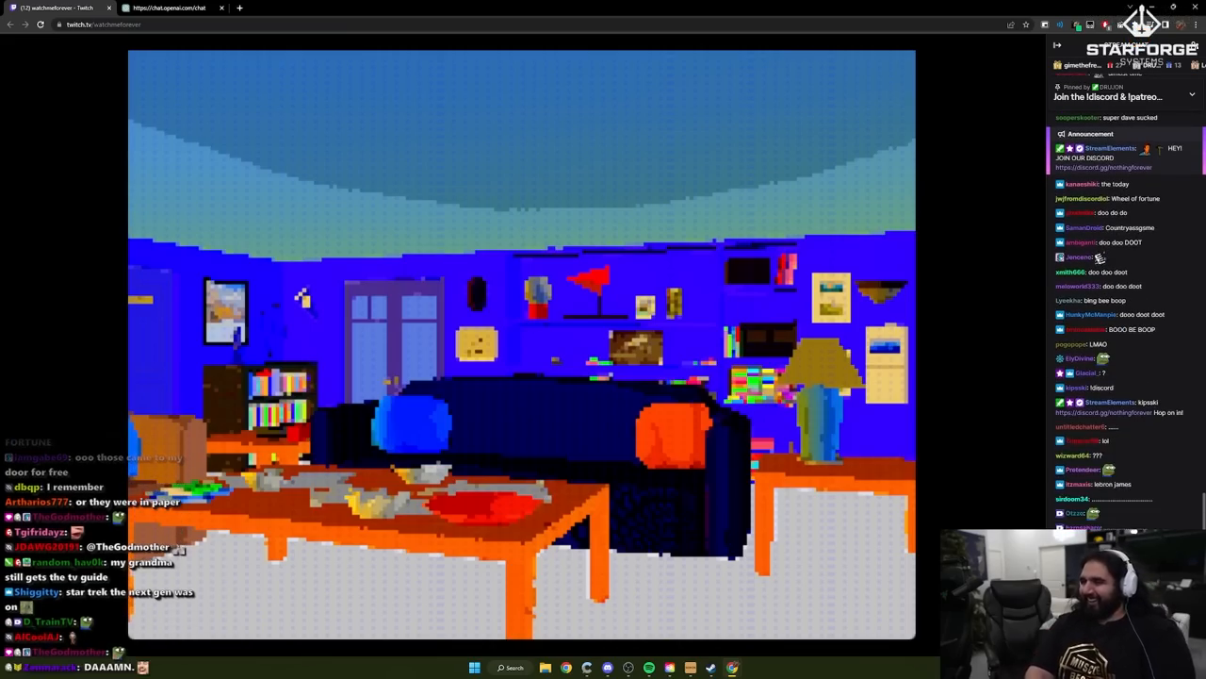